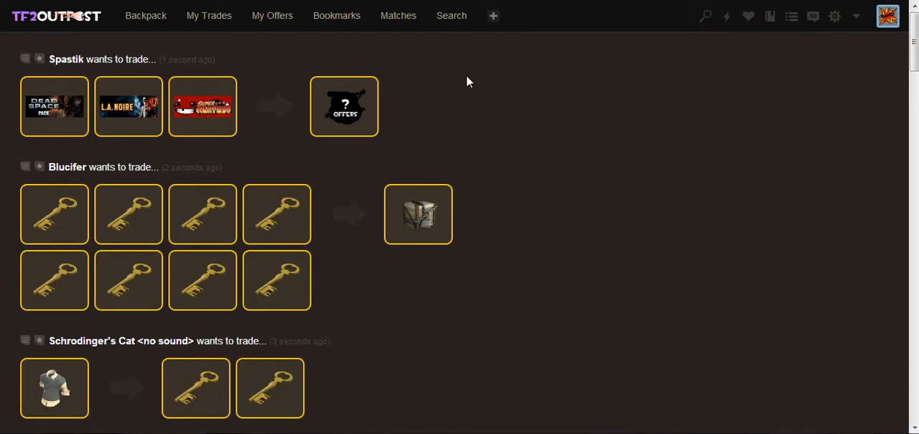
mouse_move(367, 152)
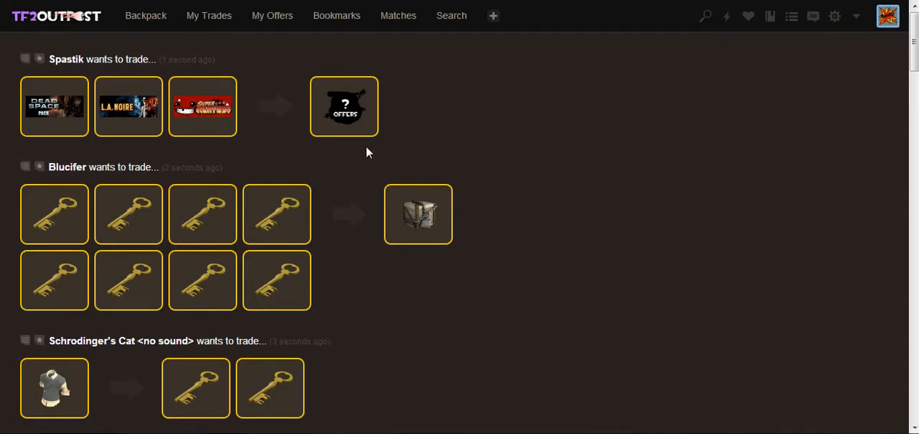
mouse_move(328, 161)
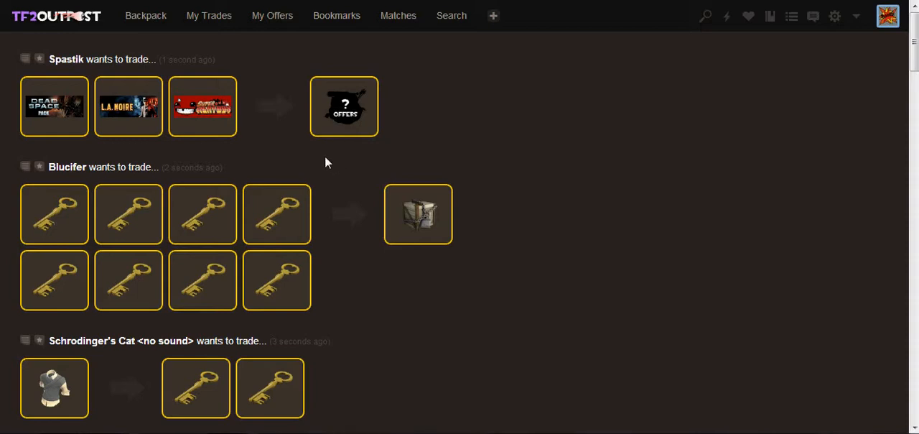
Step: Scroll through the default trade listings, shown without hide-trade options or notes
scroll(down, 3)
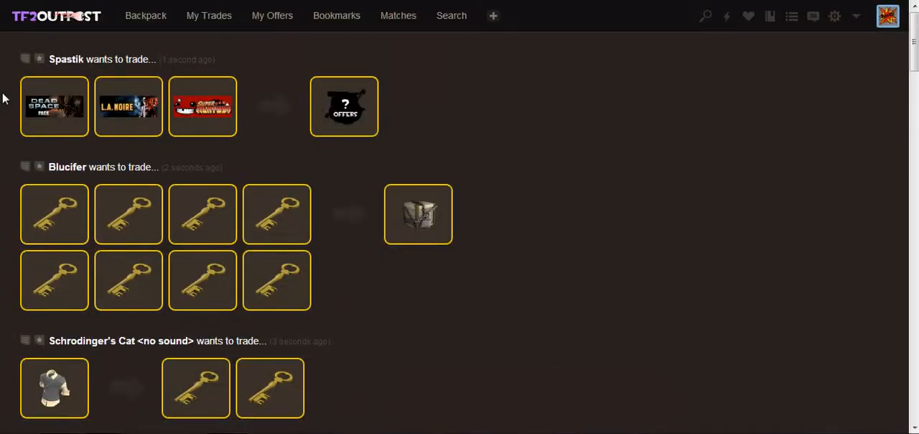
mouse_move(285, 101)
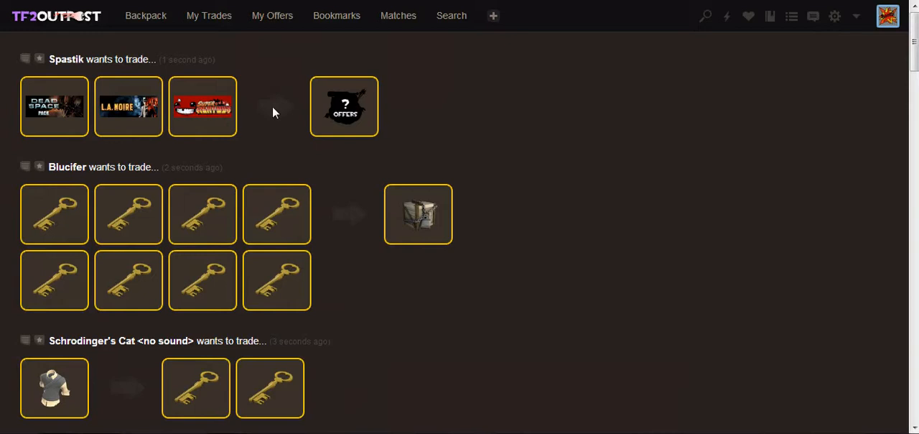
mouse_move(276, 114)
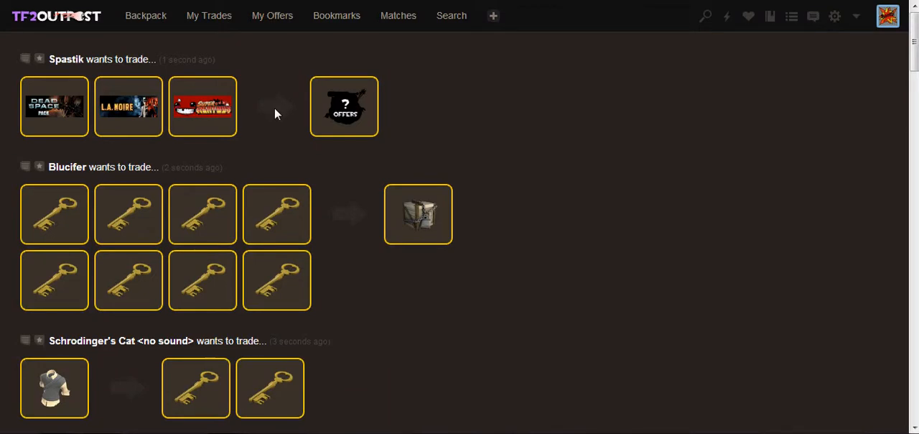
mouse_move(256, 106)
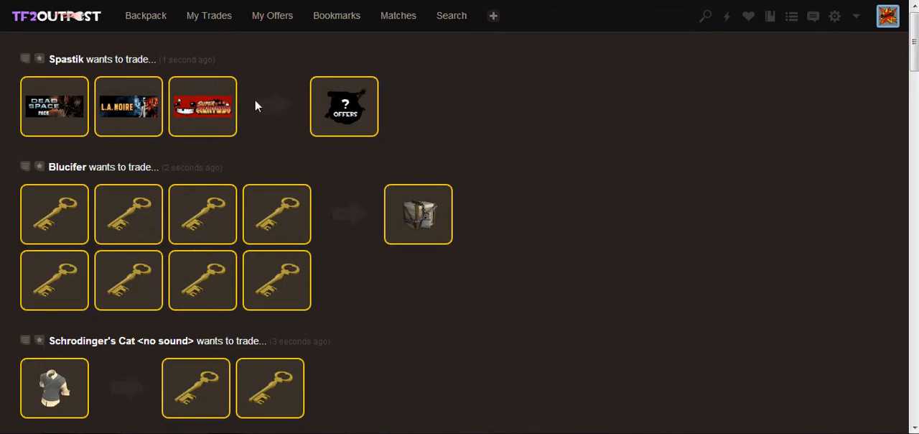
mouse_move(291, 84)
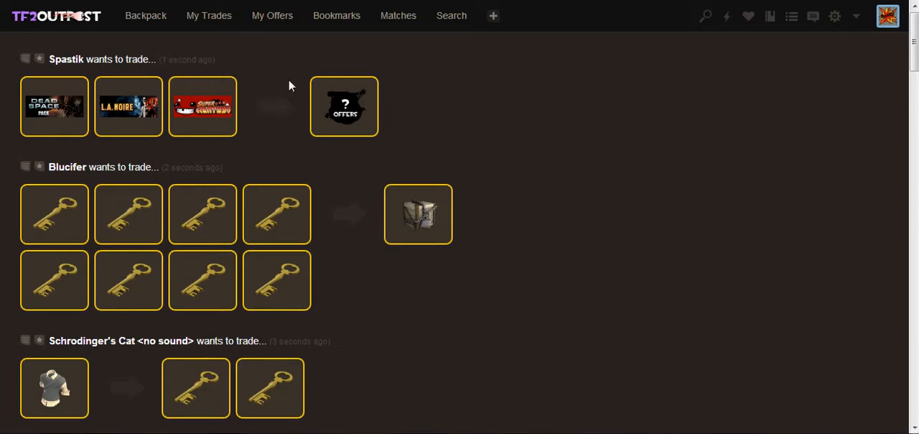
mouse_move(268, 142)
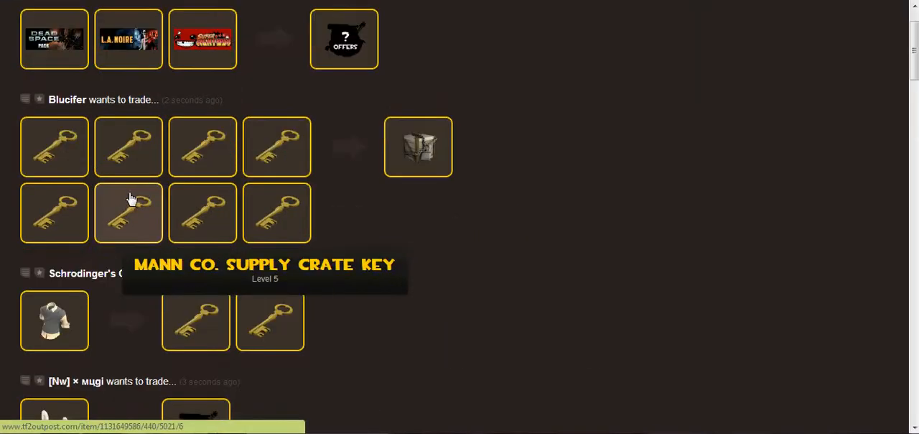
scroll(down, 3)
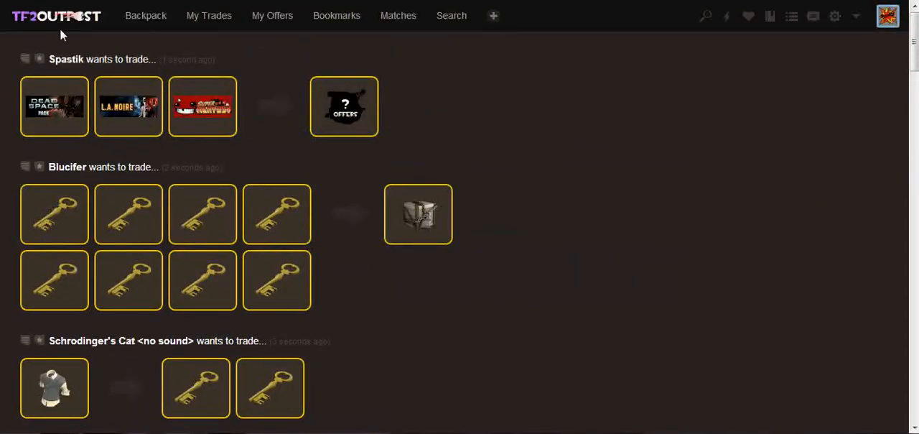
mouse_move(269, 131)
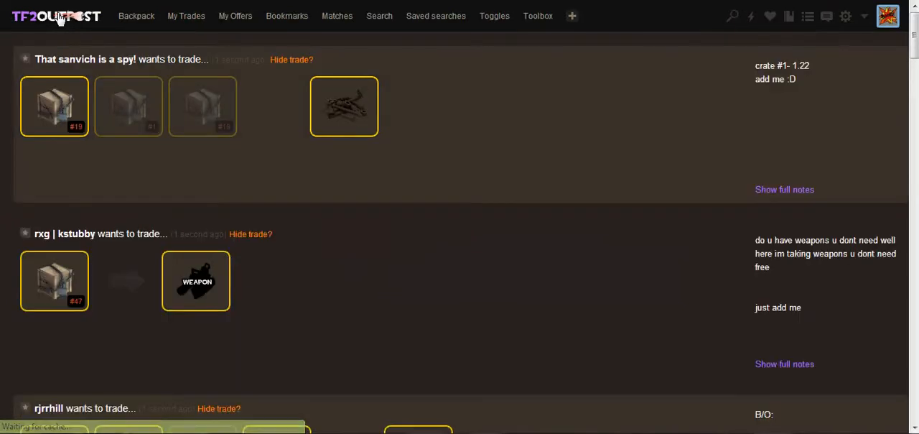
mouse_move(447, 164)
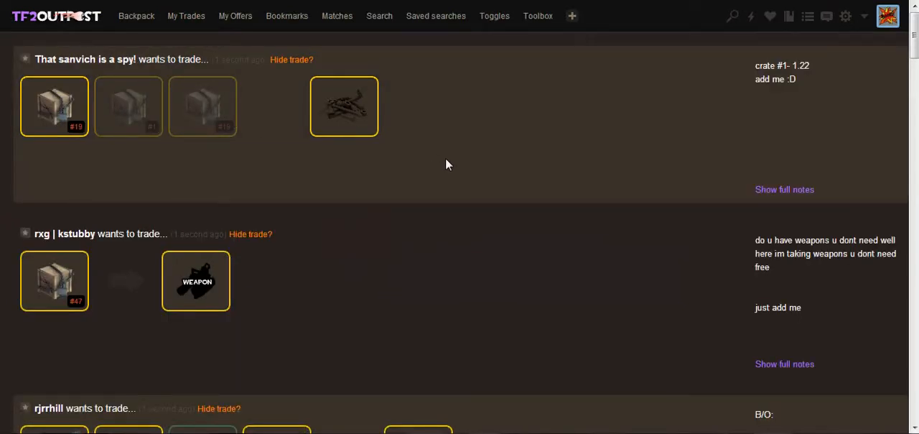
mouse_move(465, 148)
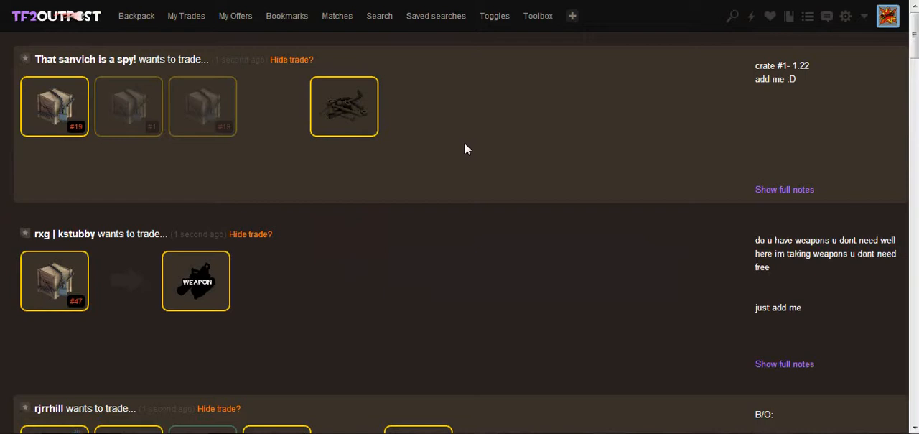
mouse_move(463, 146)
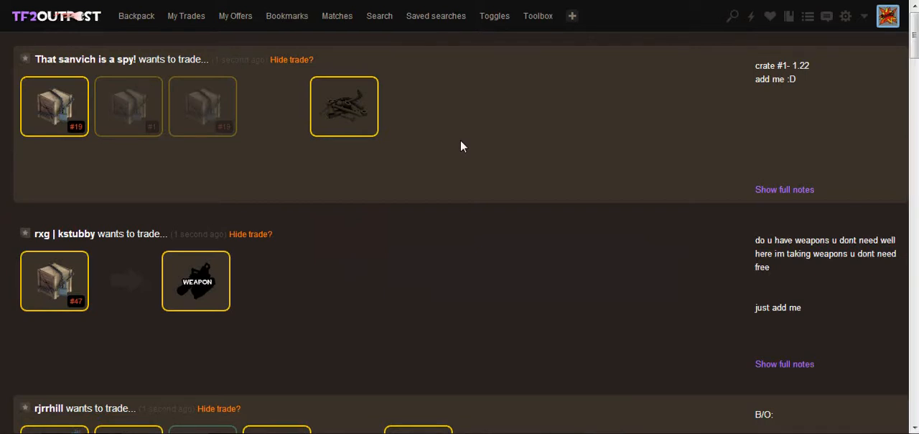
mouse_move(520, 121)
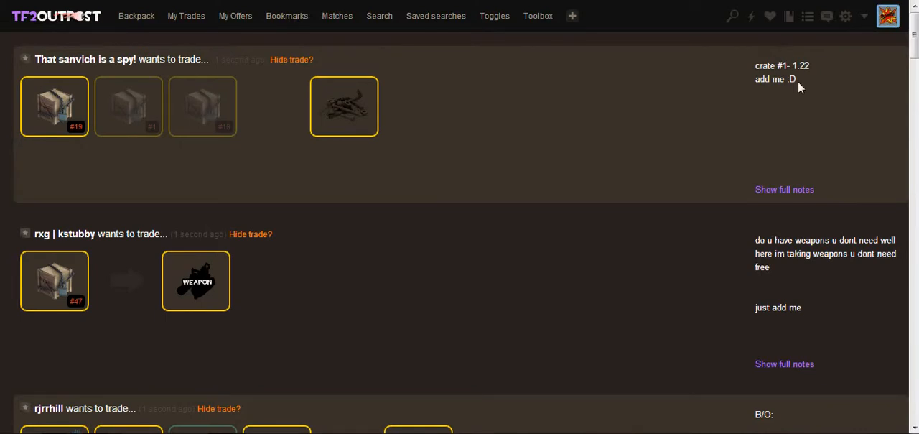
mouse_move(768, 85)
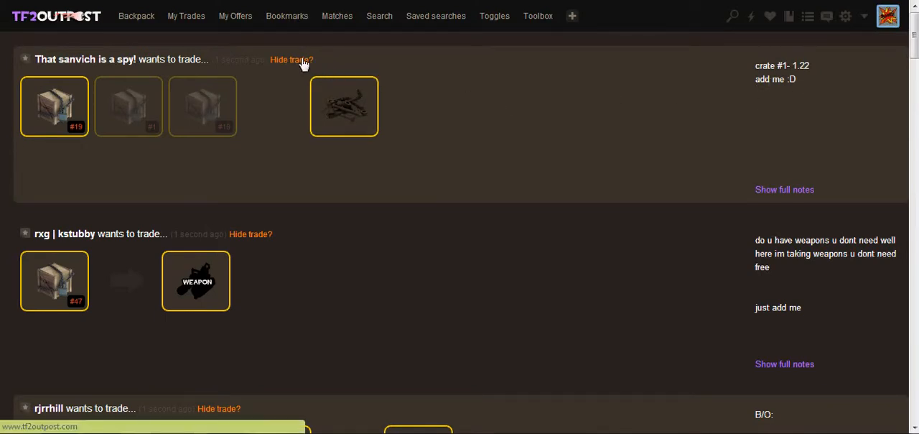
mouse_move(494, 14)
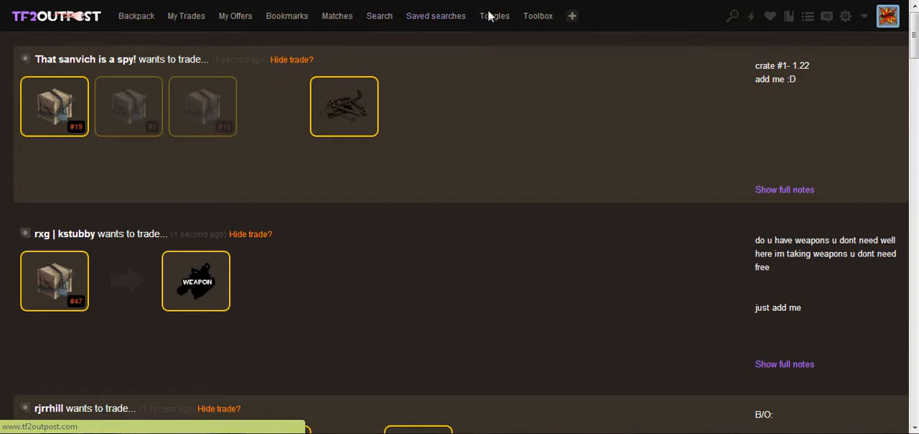
mouse_move(573, 35)
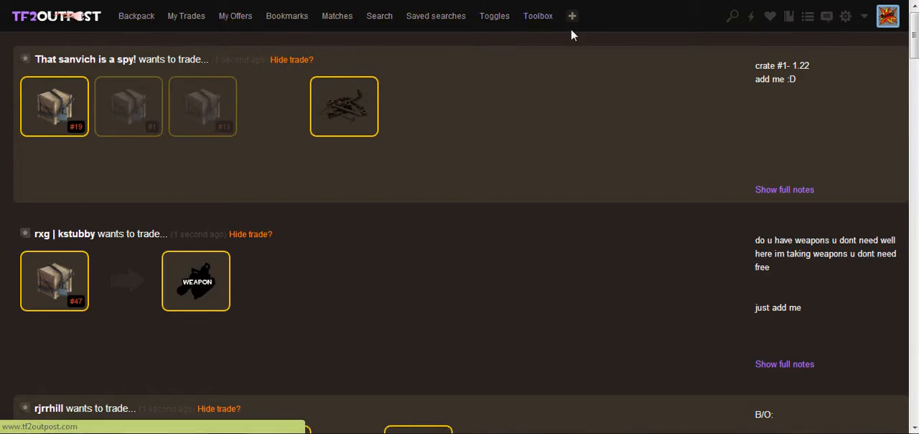
mouse_move(368, 148)
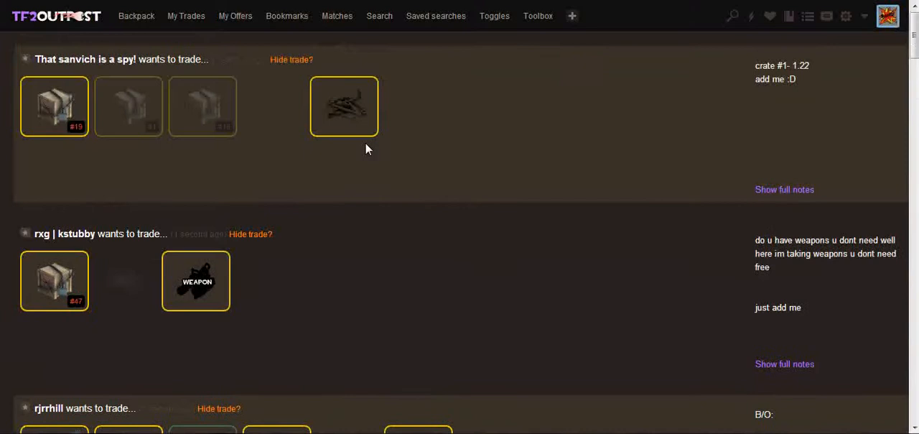
mouse_move(445, 161)
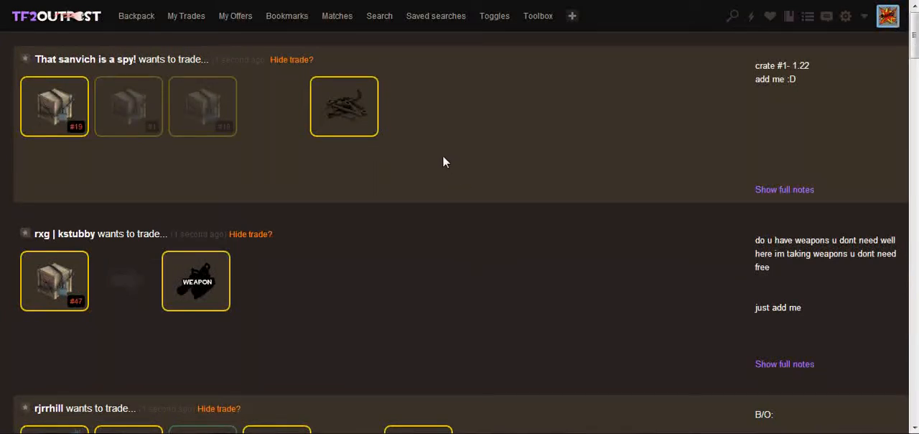
mouse_move(439, 122)
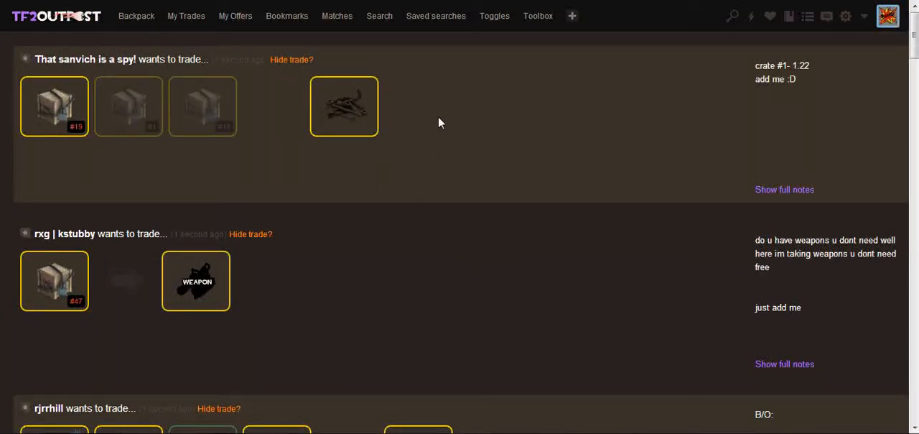
mouse_move(405, 132)
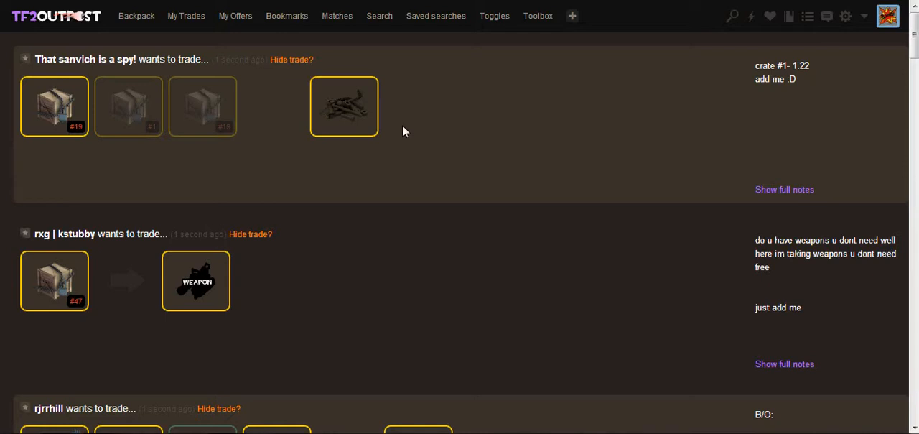
mouse_move(426, 123)
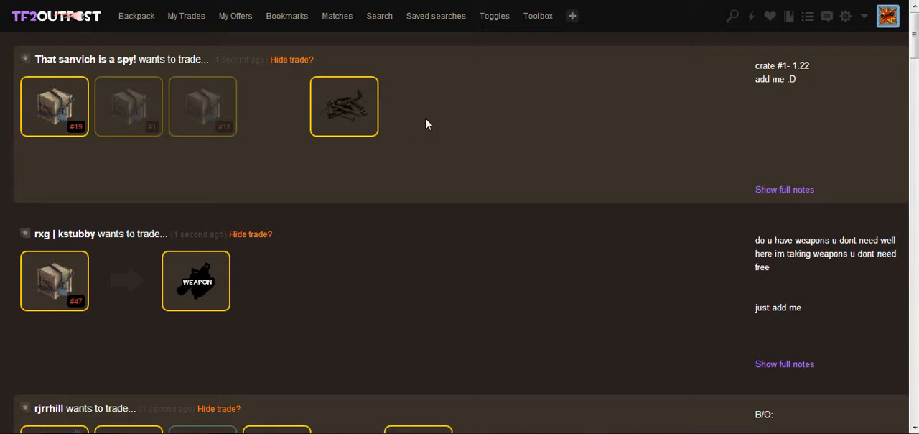
mouse_move(475, 115)
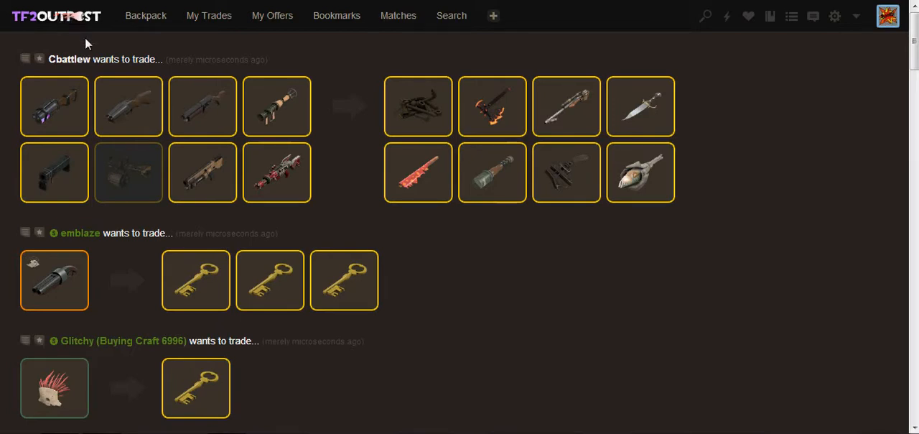
mouse_move(199, 52)
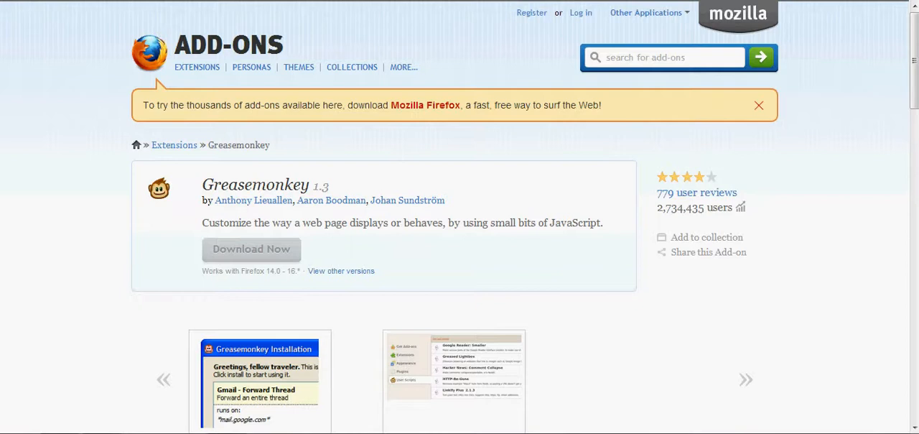
mouse_move(72, 66)
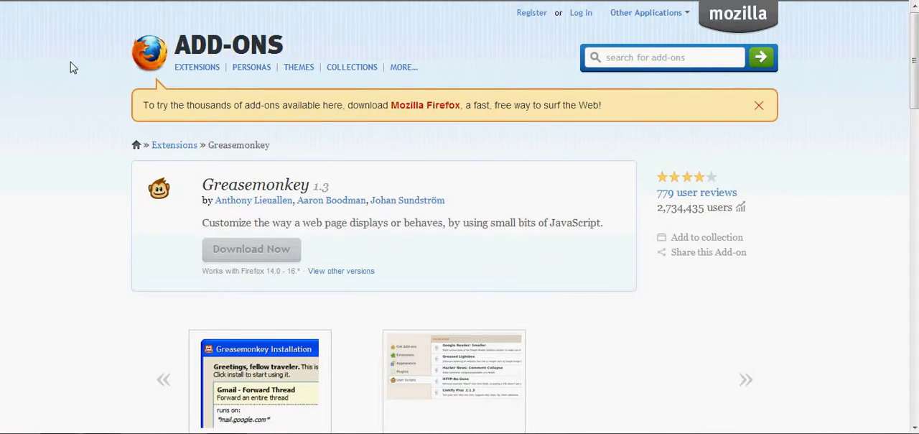
mouse_move(78, 66)
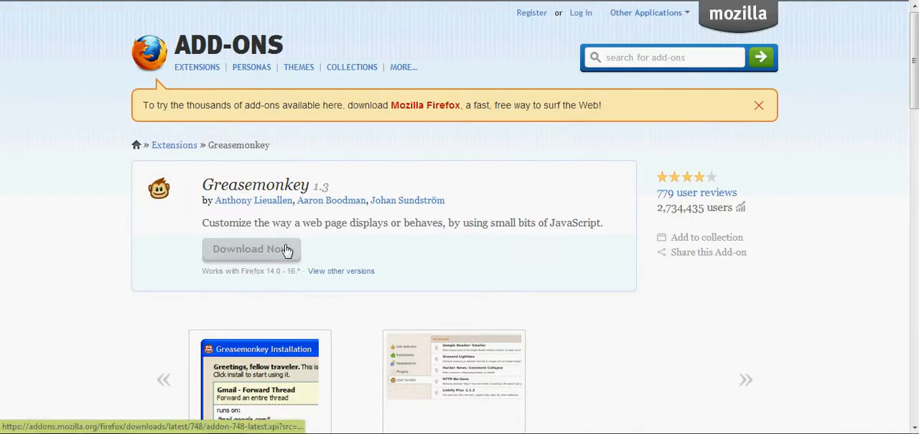
mouse_move(112, 178)
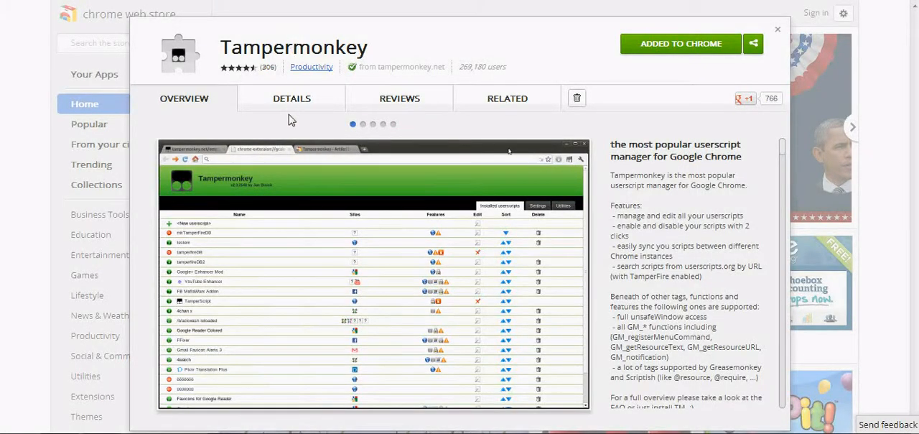
mouse_move(681, 46)
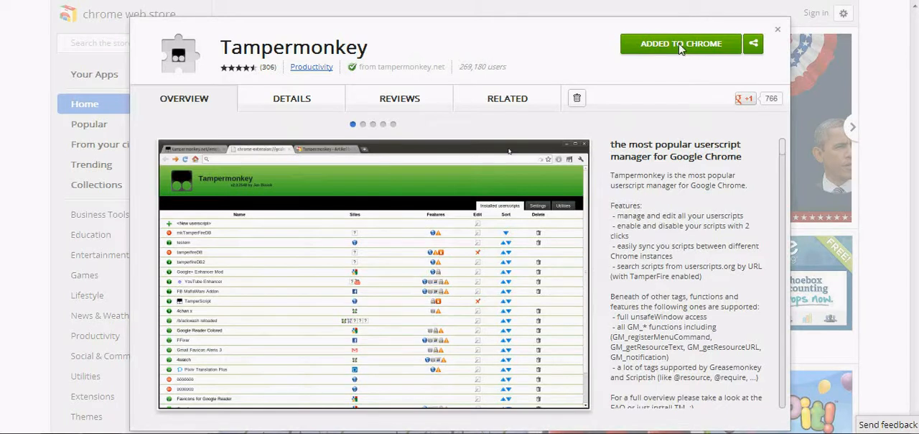
mouse_move(660, 56)
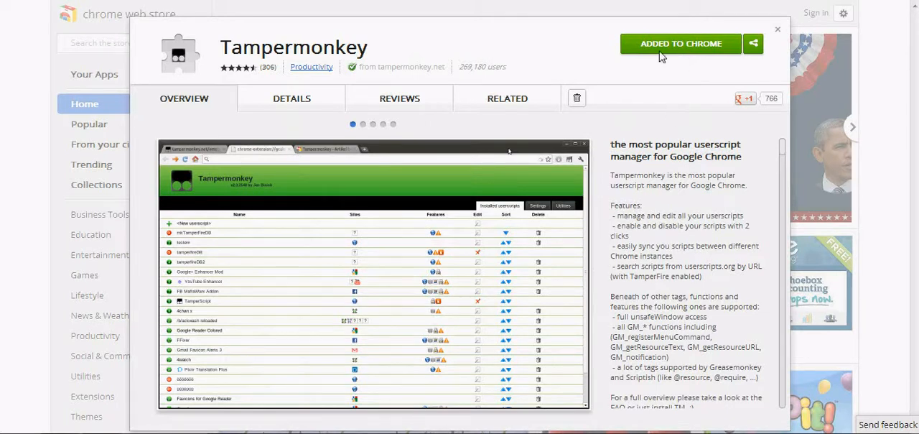
mouse_move(461, 66)
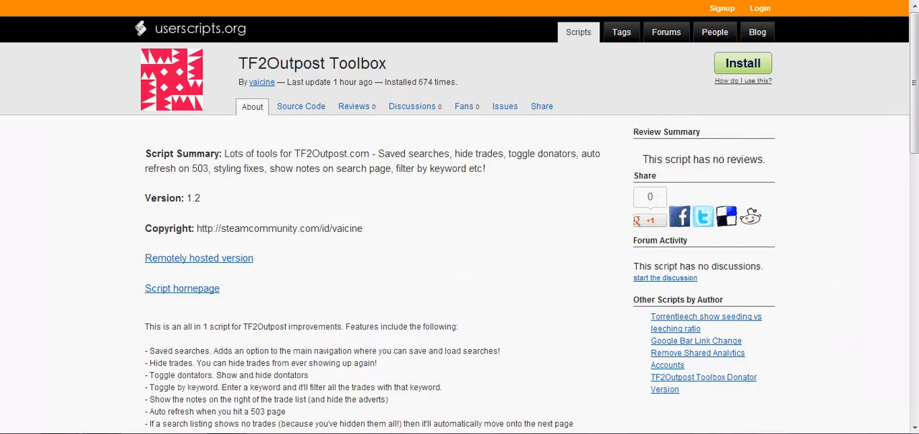
mouse_move(259, 168)
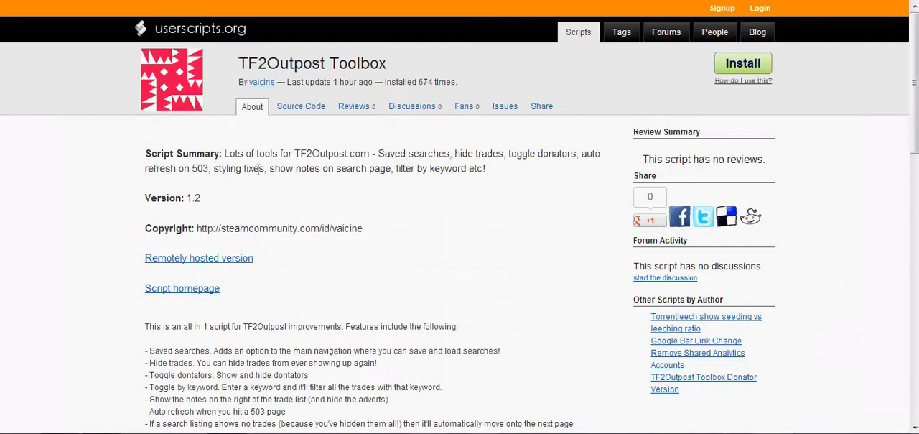
mouse_move(408, 62)
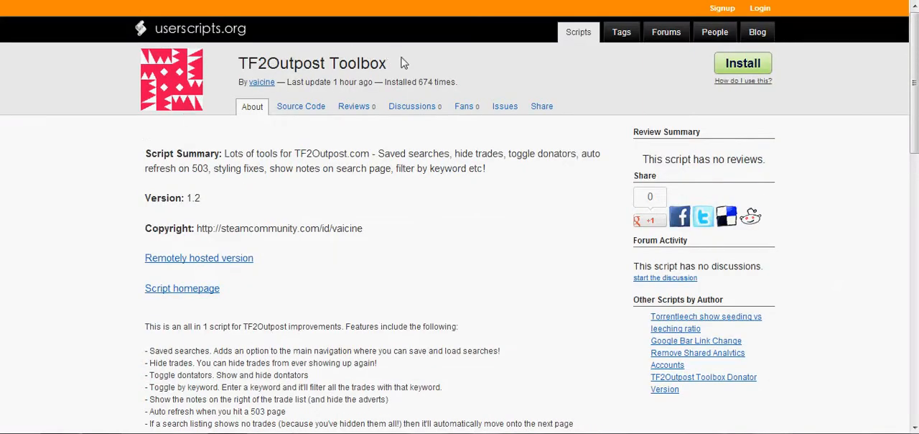
scroll(down, 3)
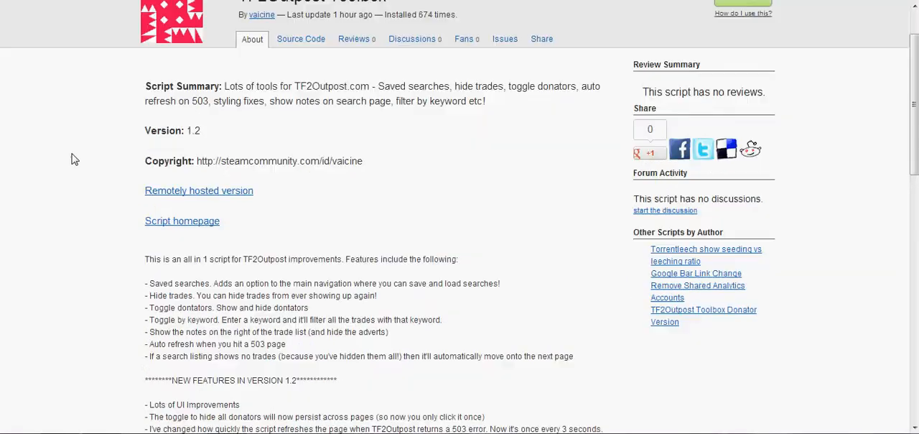
scroll(down, 3)
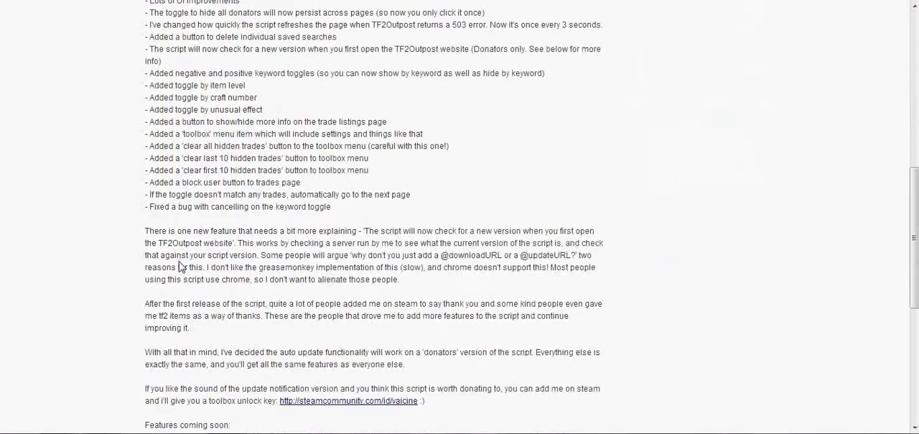
scroll(down, 3)
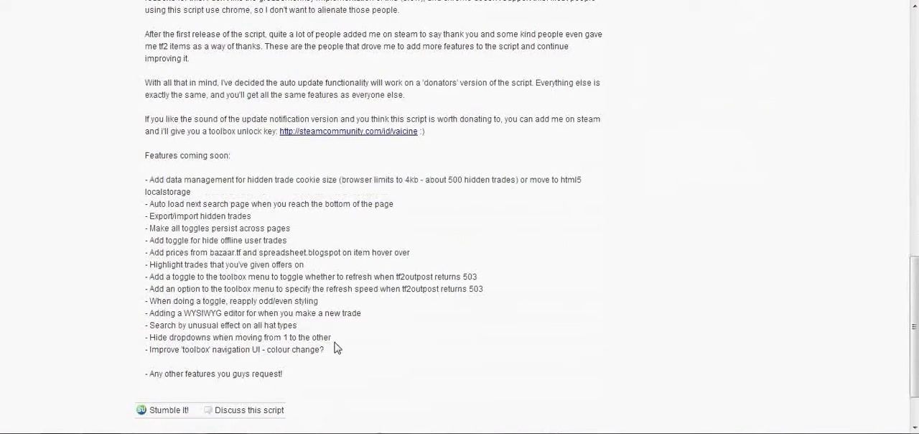
mouse_move(118, 221)
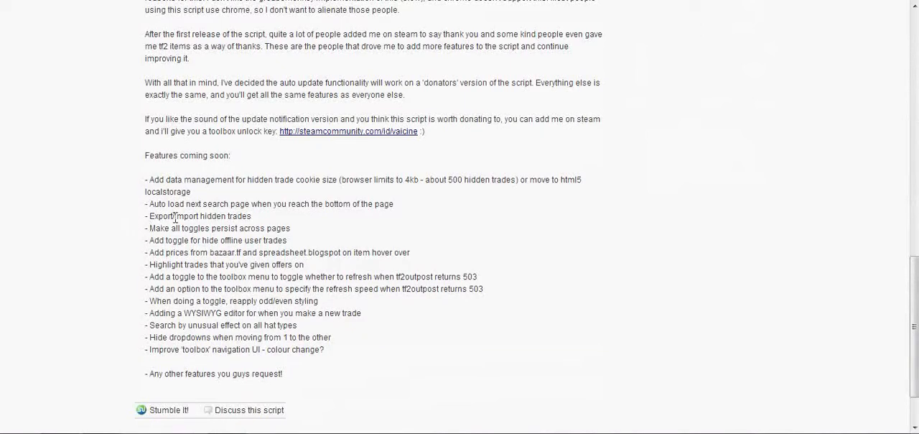
mouse_move(280, 242)
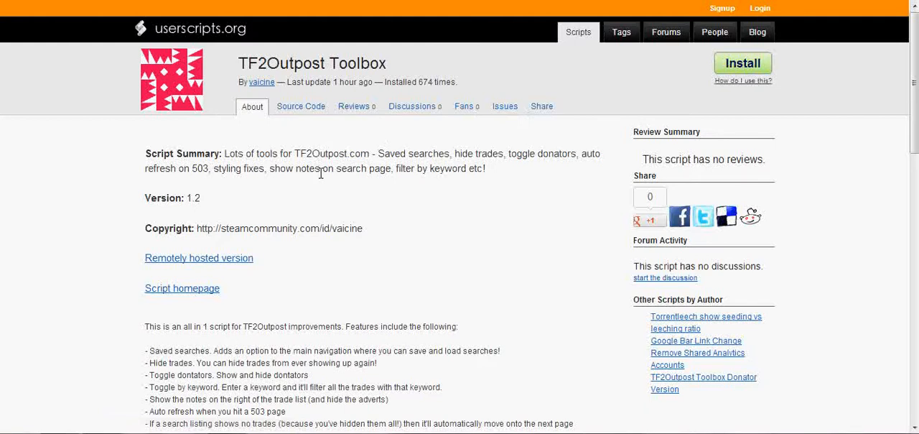
mouse_move(321, 172)
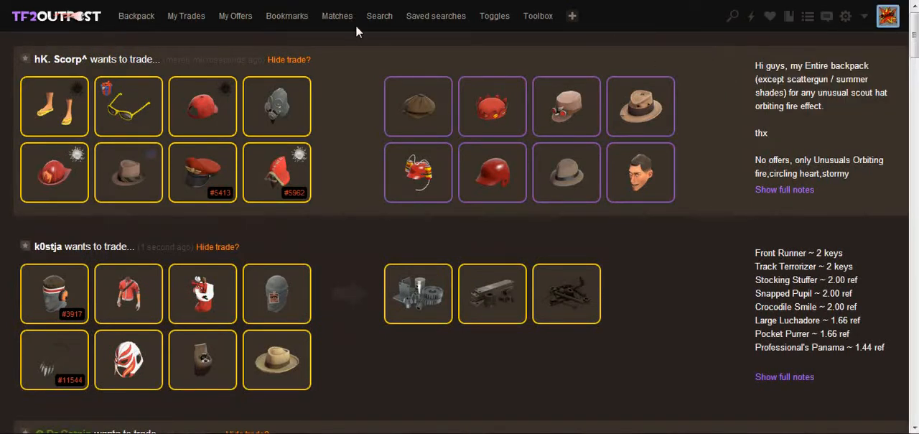
mouse_move(337, 55)
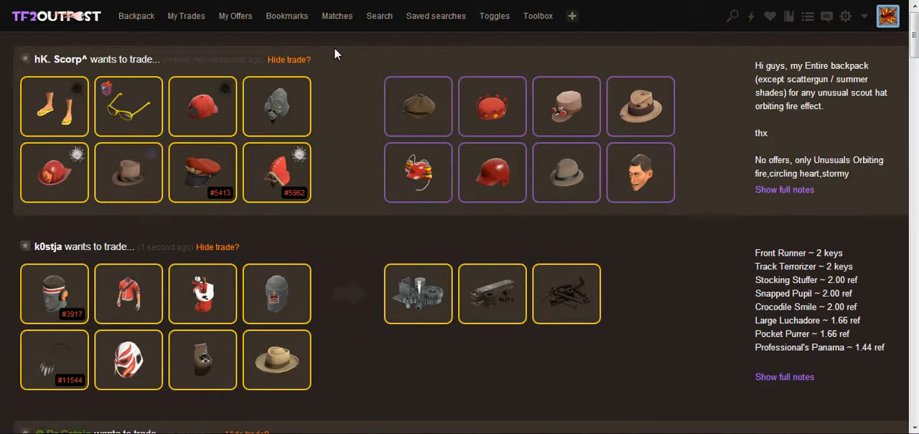
mouse_move(343, 29)
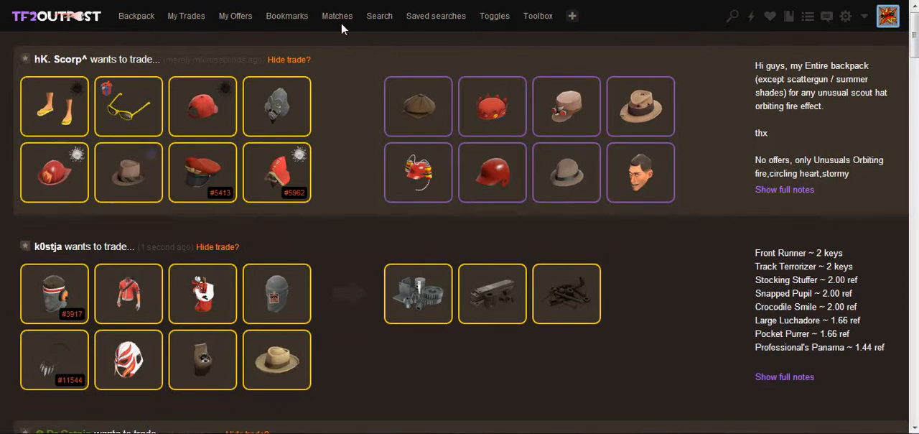
mouse_move(349, 161)
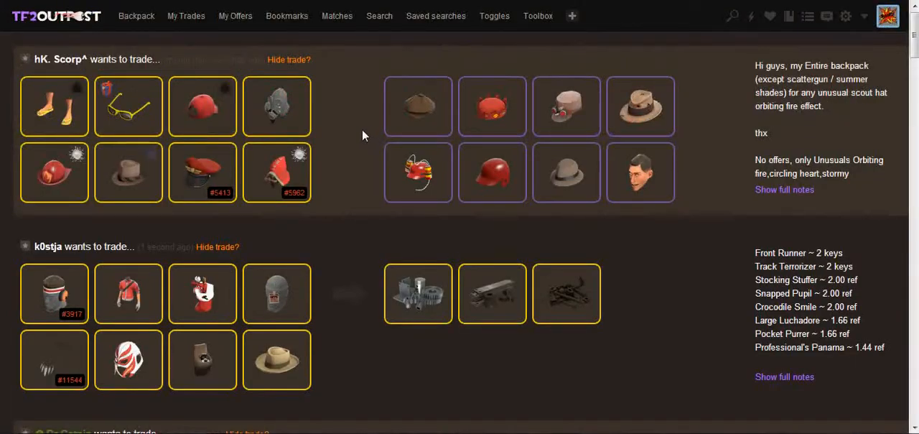
scroll(down, 3)
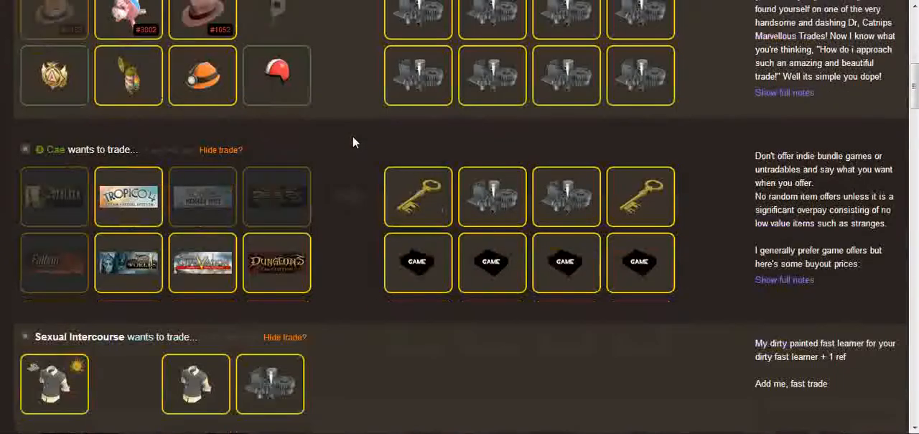
scroll(up, 3)
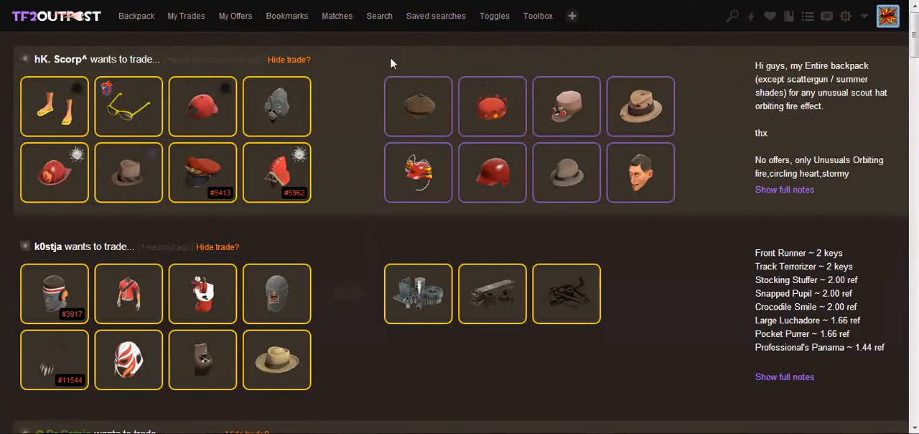
mouse_move(431, 26)
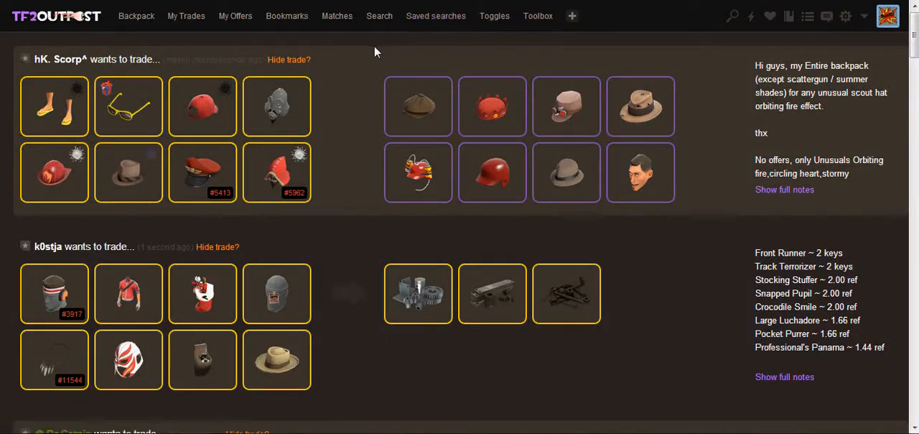
mouse_move(405, 48)
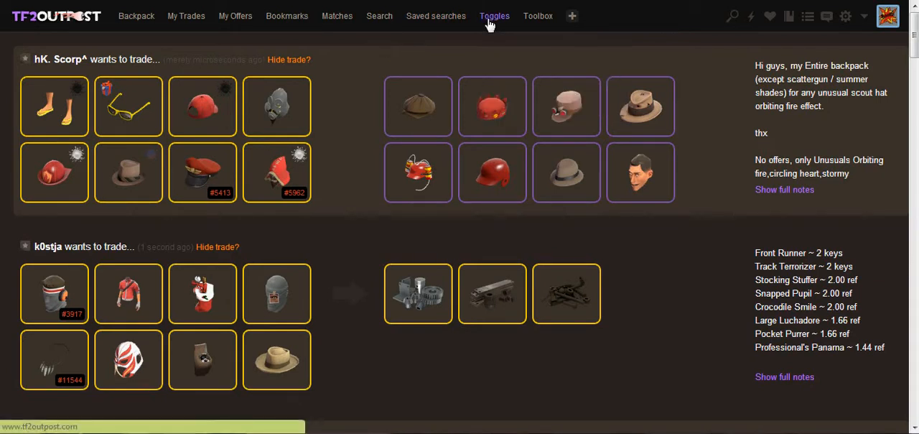
Step: Bring up the Toggles list, re-show donator trades, and choose 'Show by unusual effect'
click(496, 14)
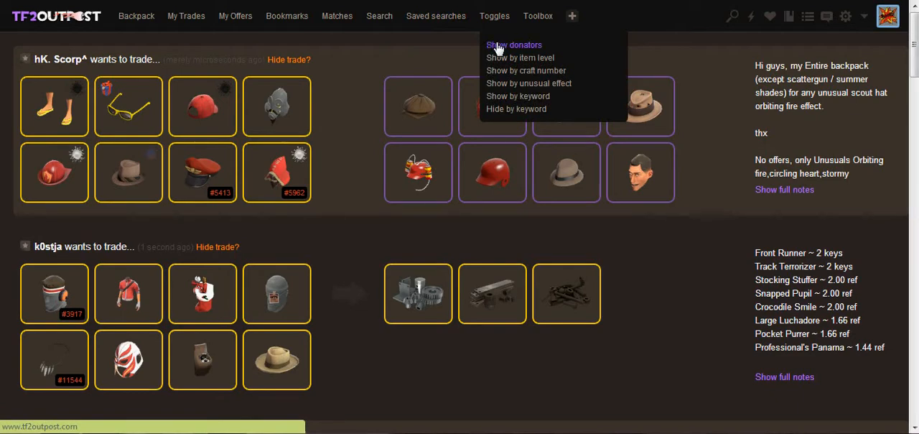
scroll(down, 3)
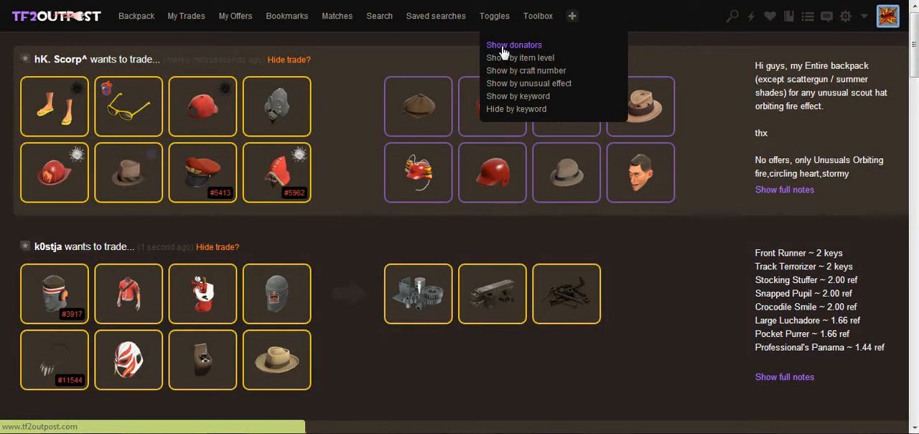
click(512, 44)
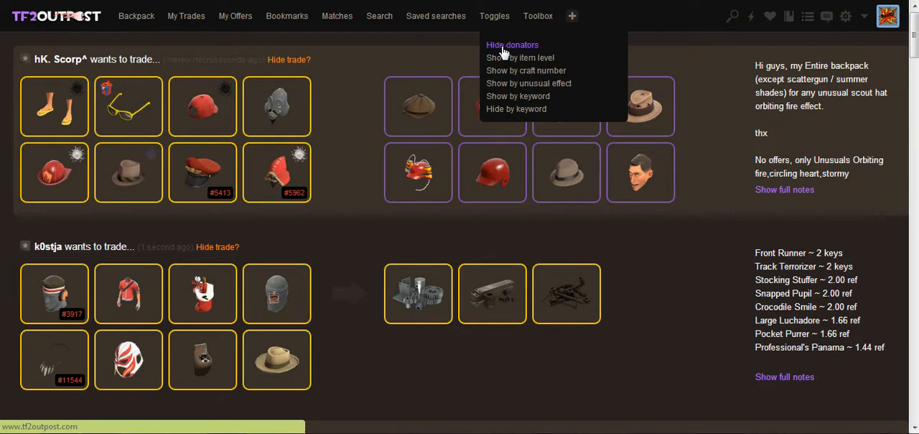
mouse_move(514, 60)
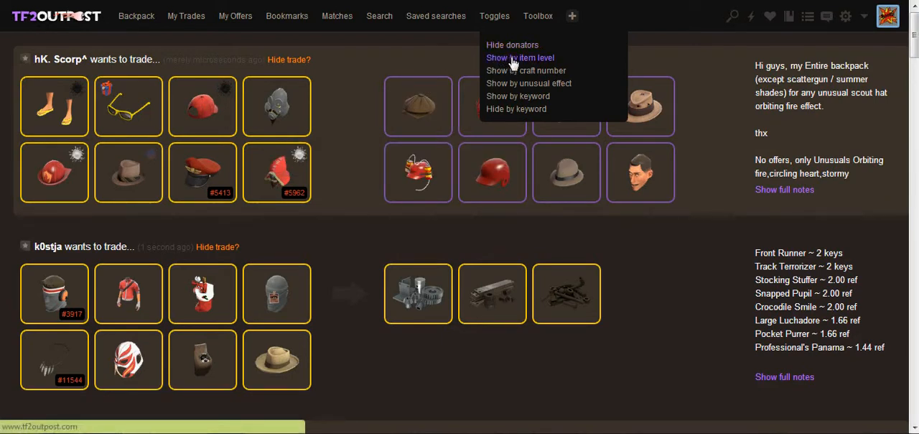
mouse_move(519, 83)
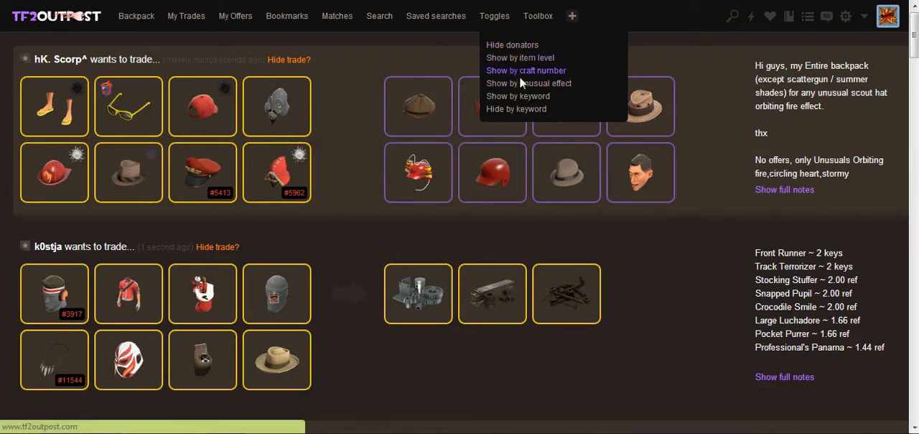
click(529, 83)
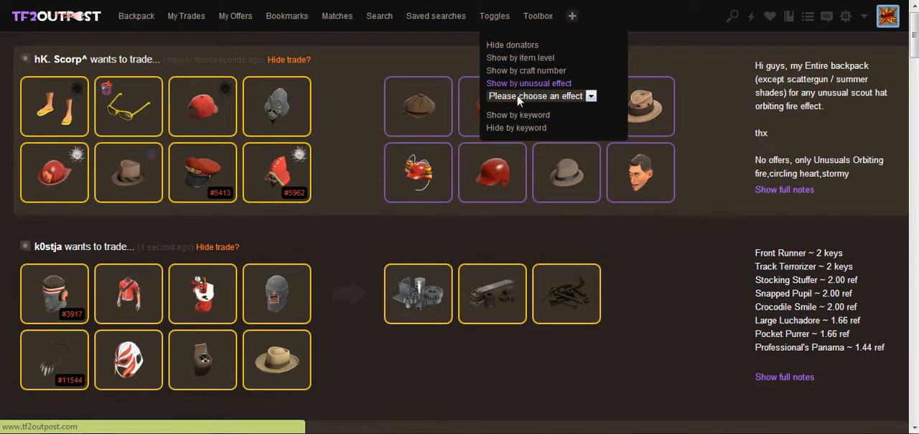
Step: Filter the listings by Bubbling and other unusual effects, then reset to 'Please choose an effect'
click(540, 95)
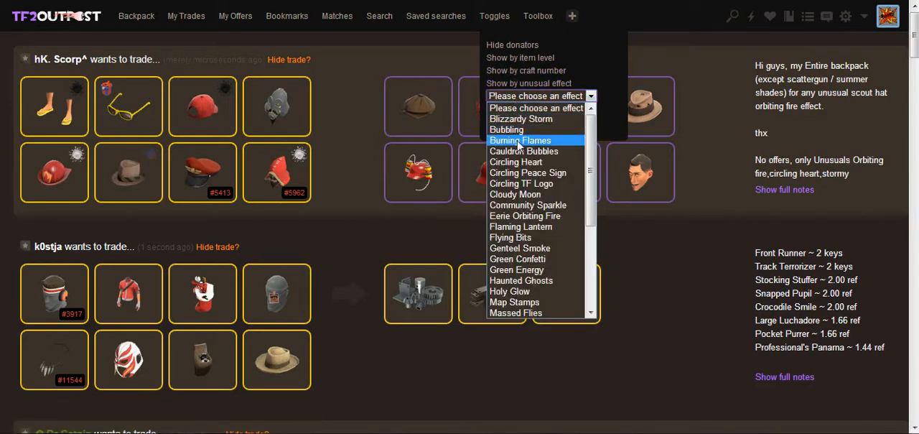
mouse_move(515, 194)
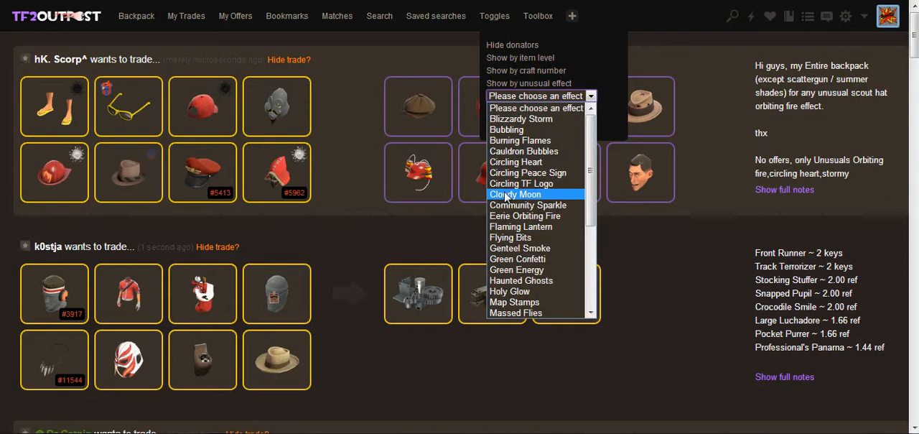
click(515, 194)
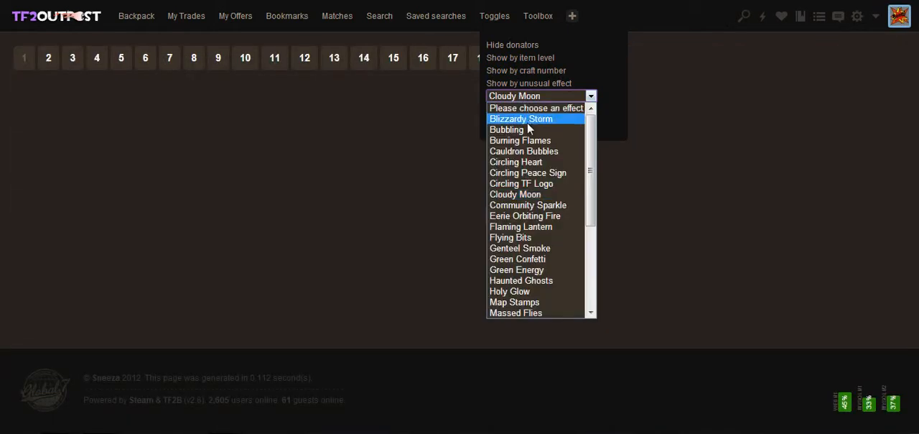
click(506, 129)
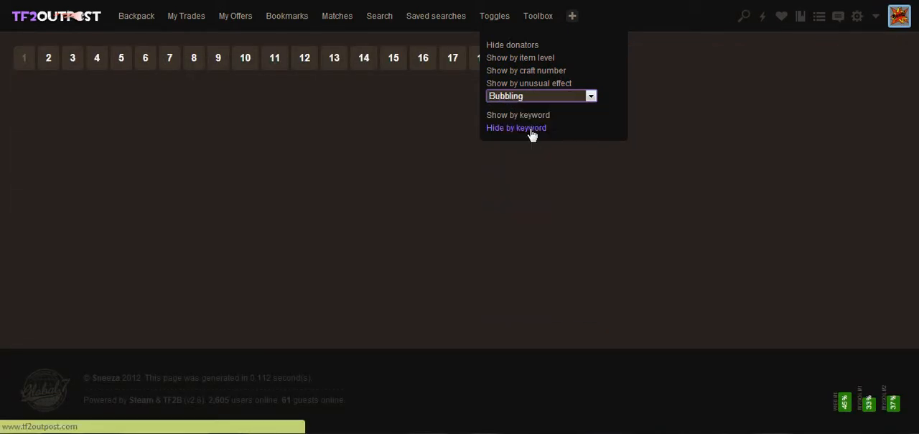
click(540, 95)
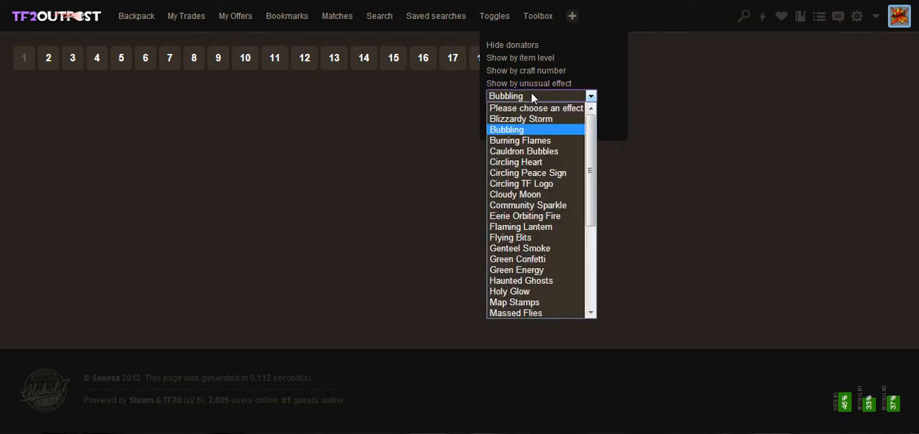
click(520, 118)
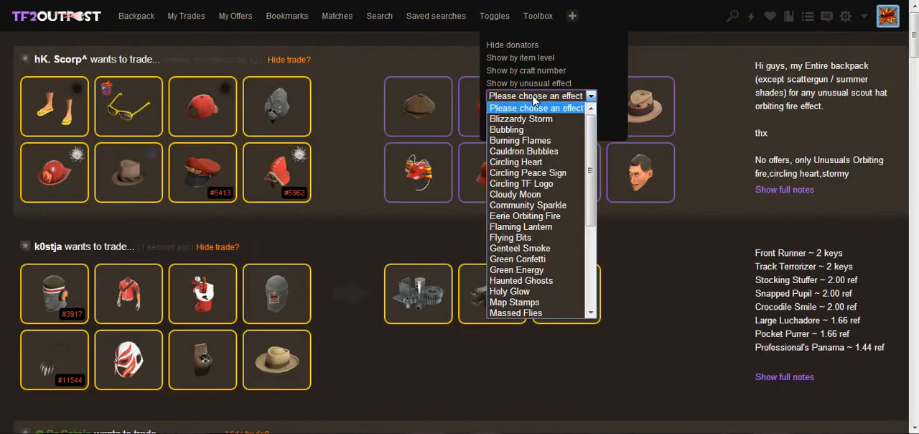
click(506, 130)
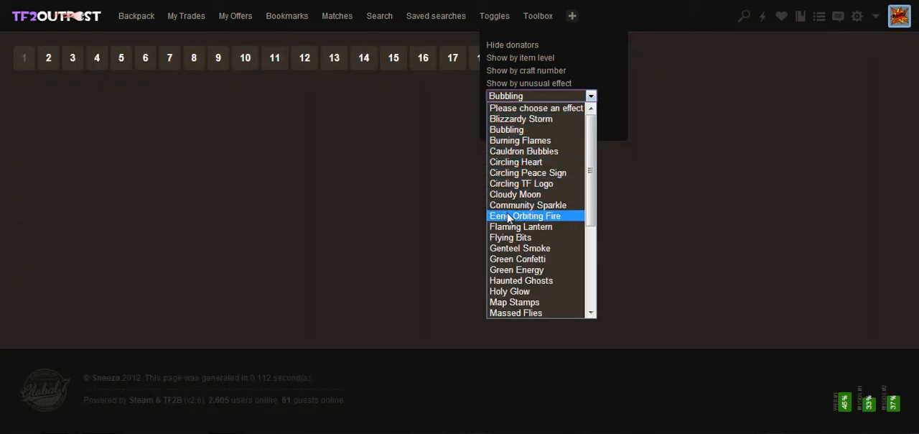
mouse_move(520, 237)
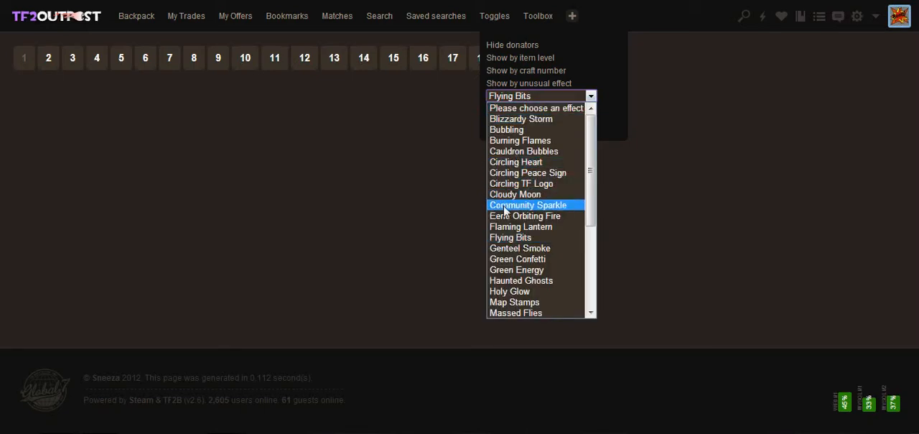
mouse_move(540, 151)
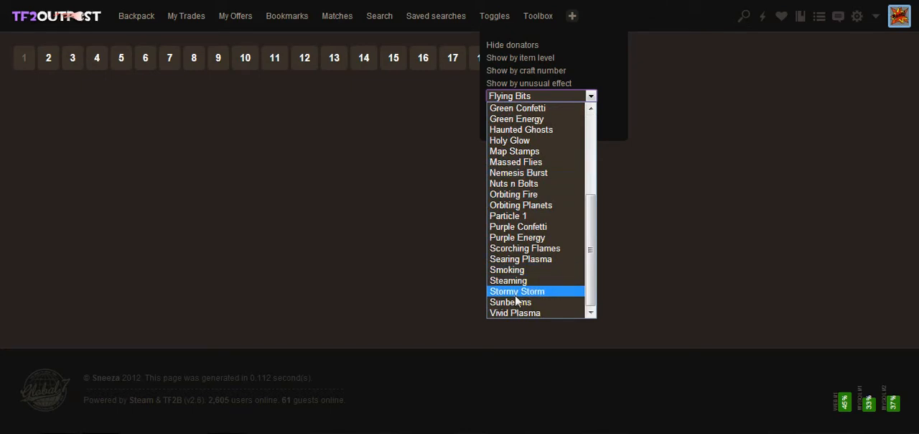
click(512, 301)
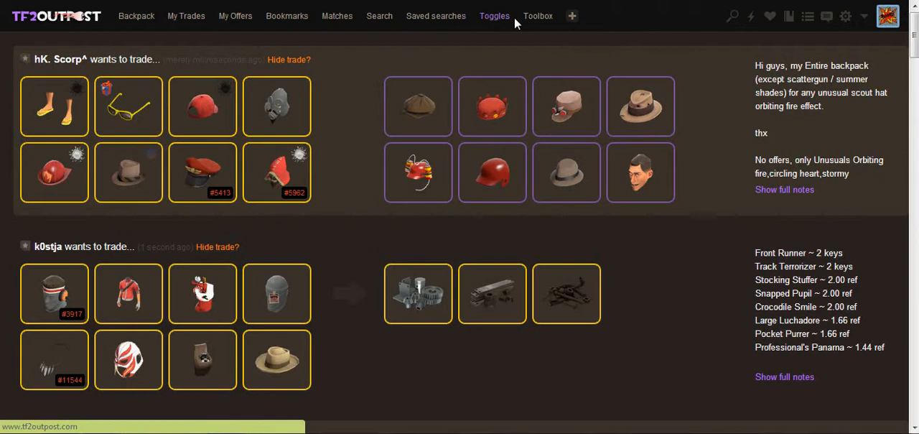
Step: Hide the top trade, check the hidden count in the Toolbox menu, and clear all hidden trades
click(537, 16)
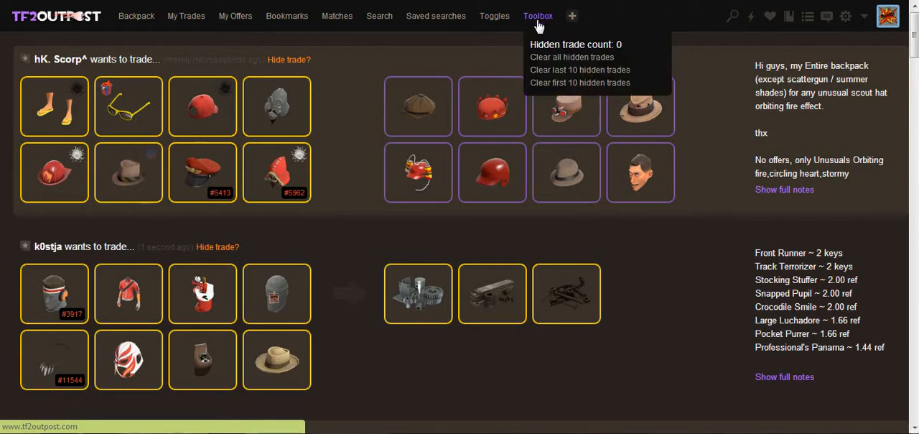
mouse_move(555, 71)
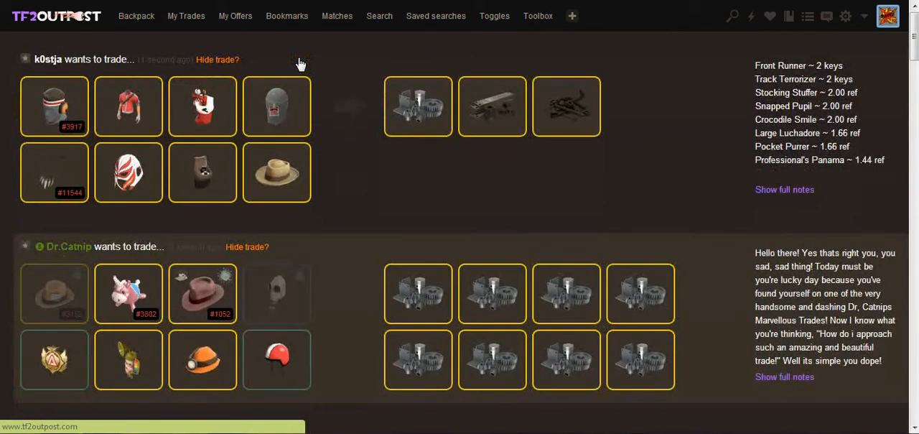
click(537, 15)
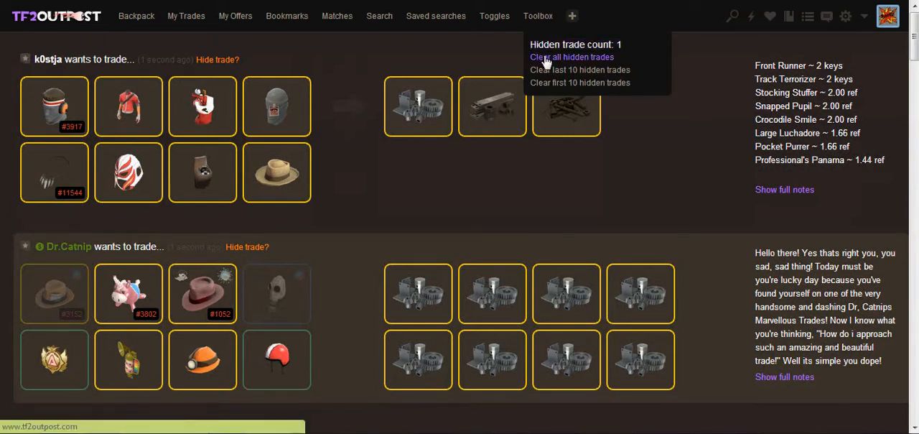
mouse_move(571, 83)
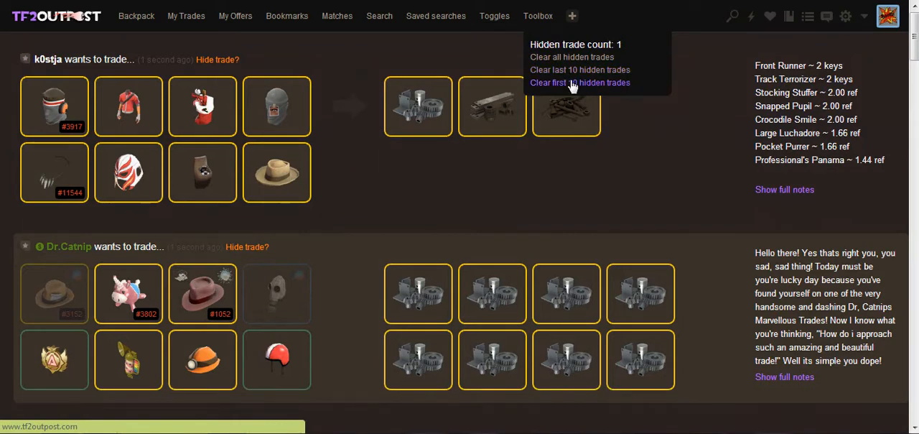
mouse_move(571, 57)
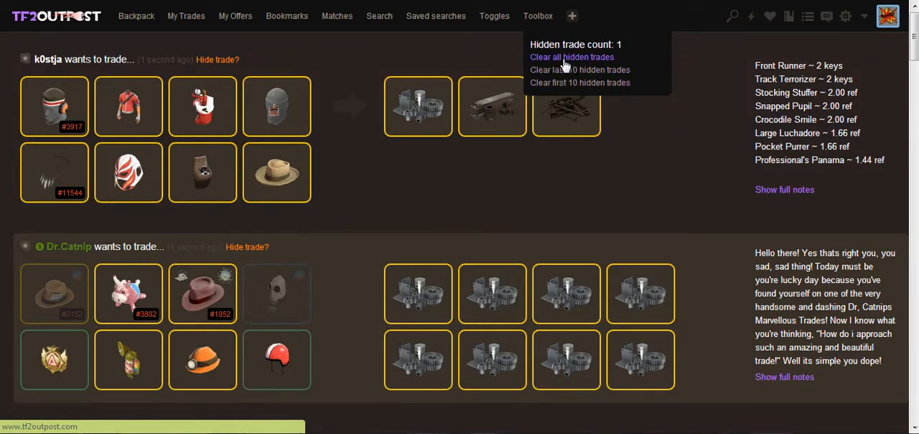
click(571, 57)
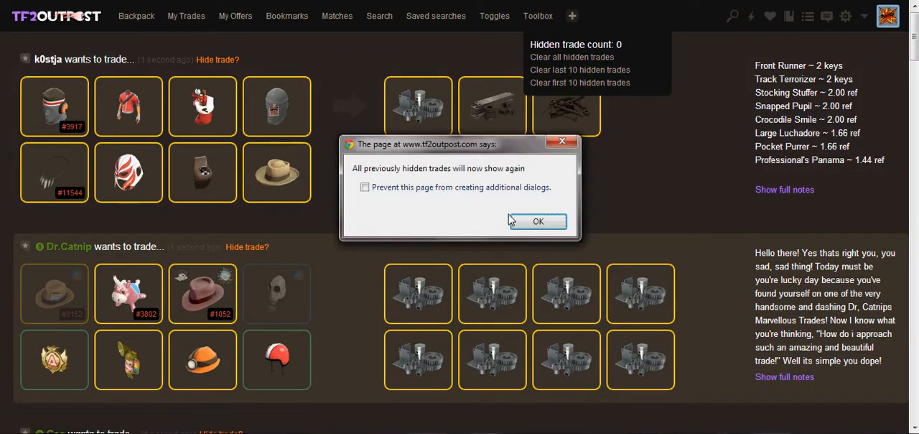
Step: Acknowledge the alert that hidden trades will show again
click(537, 221)
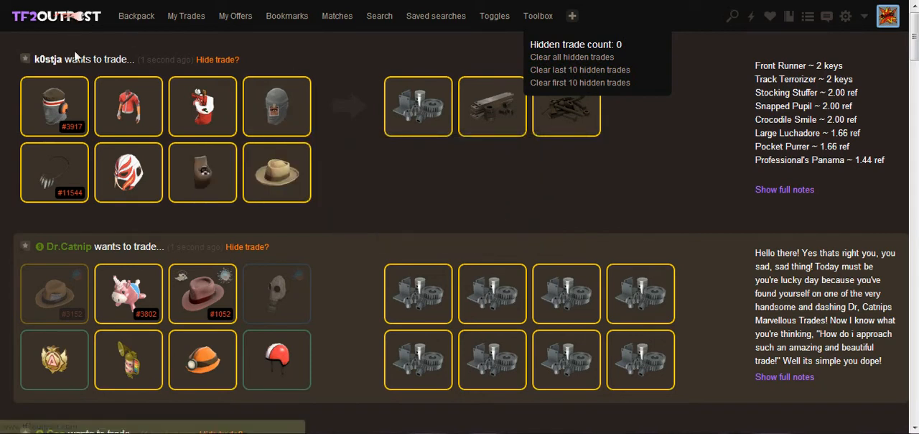
mouse_move(537, 22)
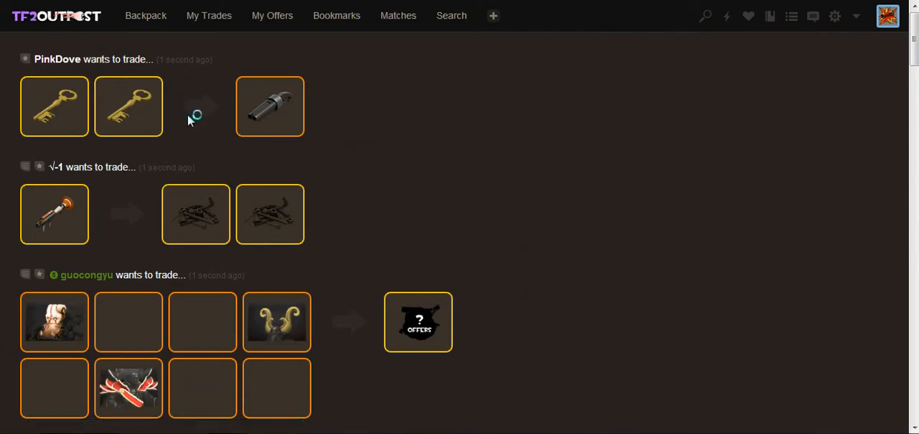
Step: Scroll the reloaded feed to the trade selling for 2 scrap and expand its full notes
scroll(down, 3)
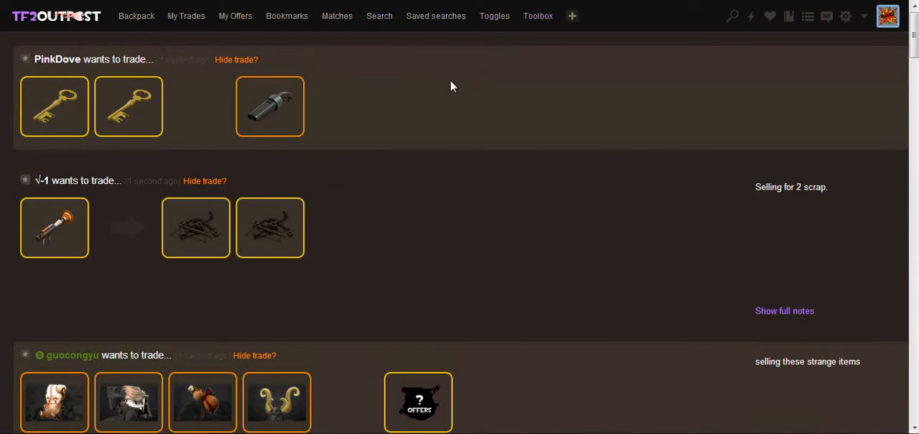
mouse_move(453, 75)
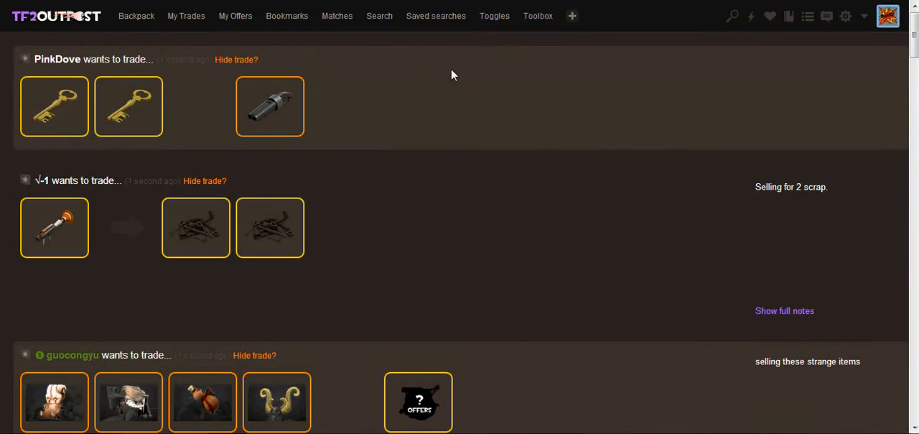
scroll(down, 3)
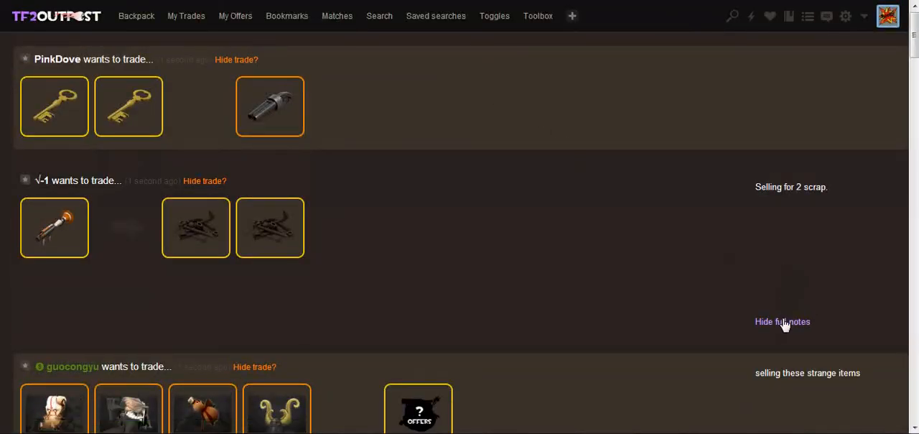
scroll(down, 3)
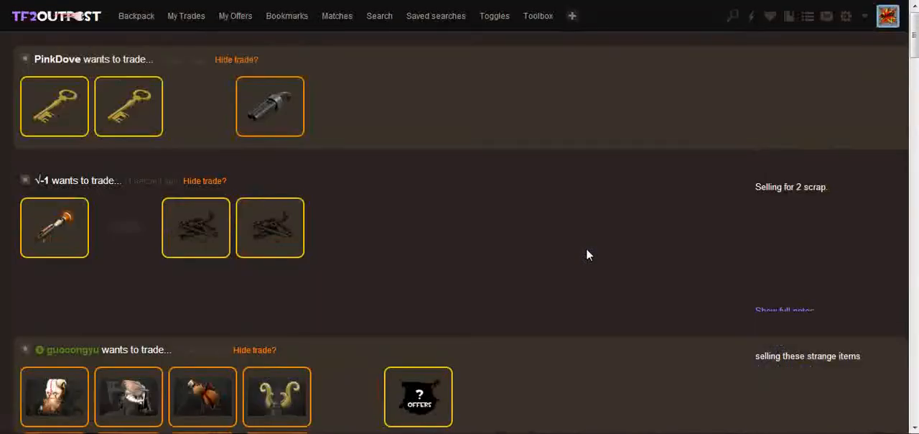
click(494, 16)
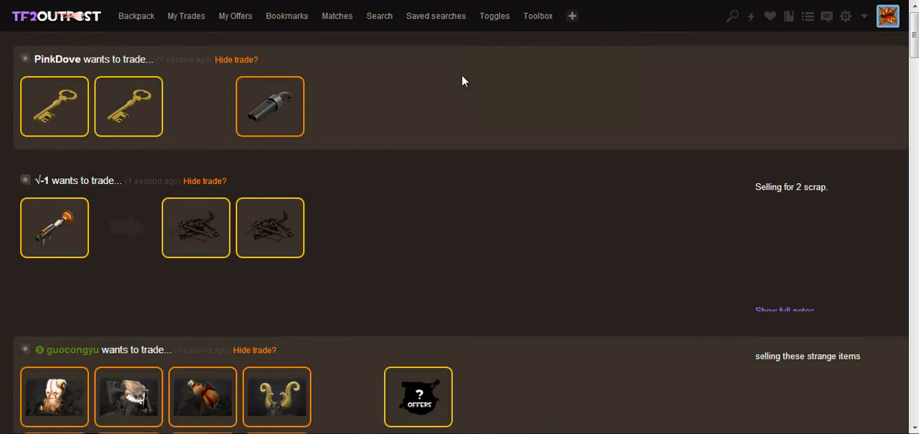
mouse_move(484, 92)
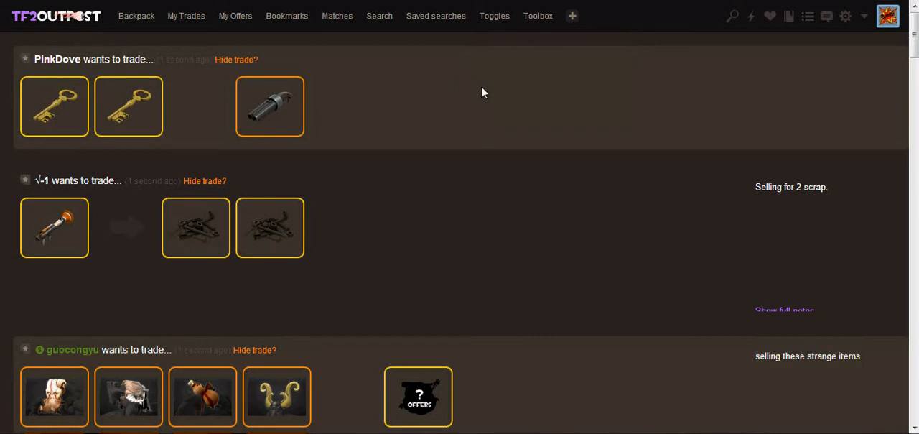
mouse_move(127, 69)
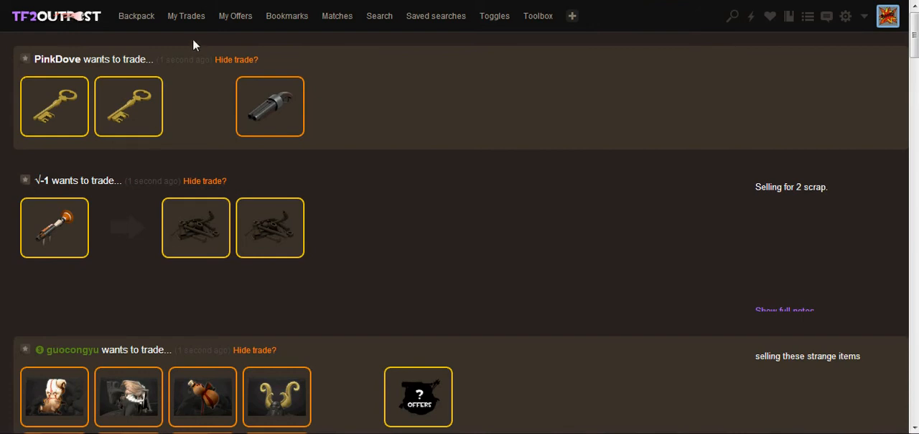
mouse_move(178, 26)
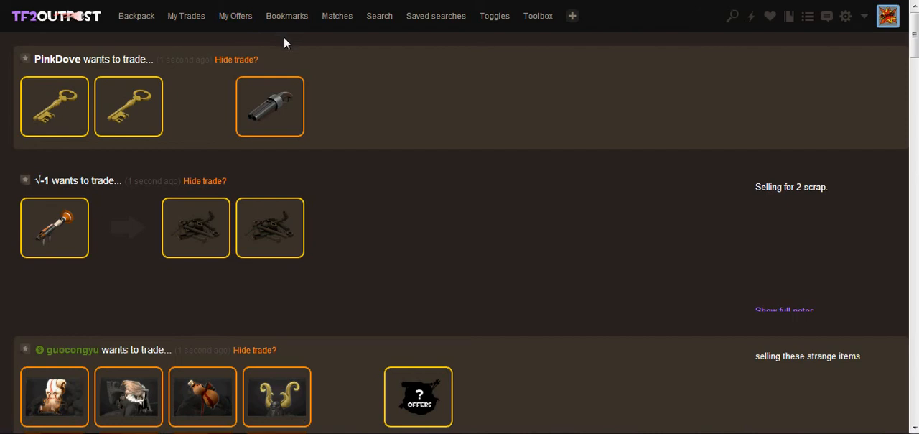
scroll(down, 3)
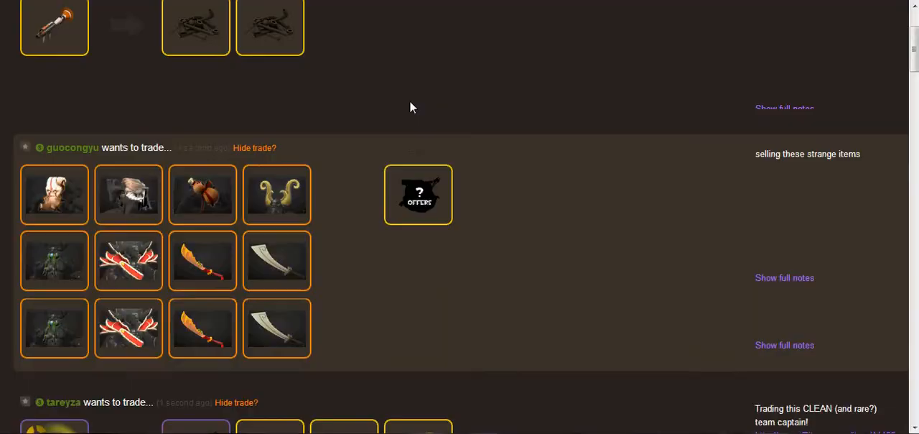